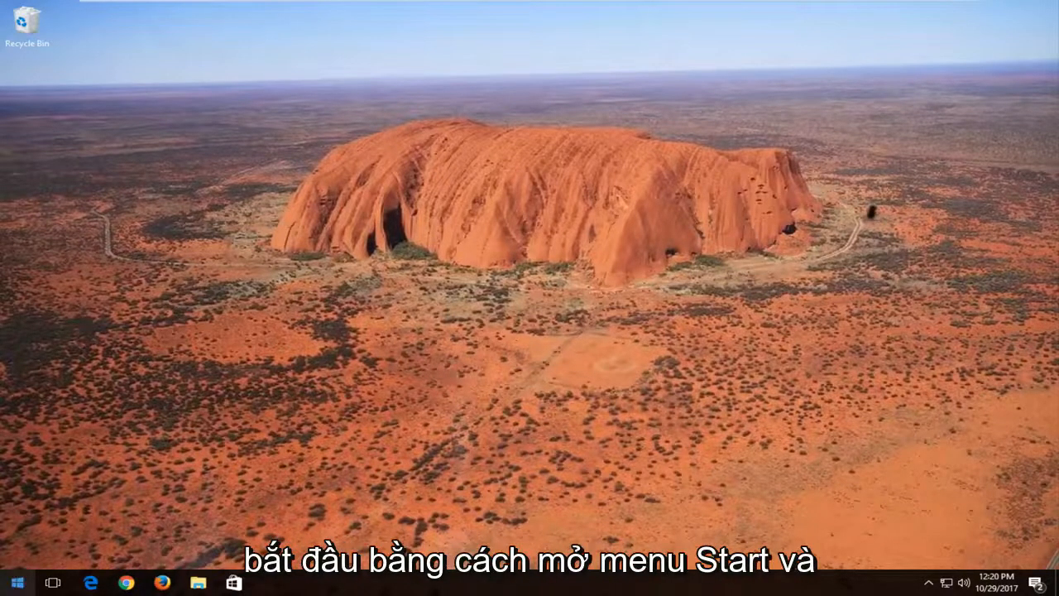
# Search the Start menu for 'computer' to reach This PC
pyautogui.click(17, 583)
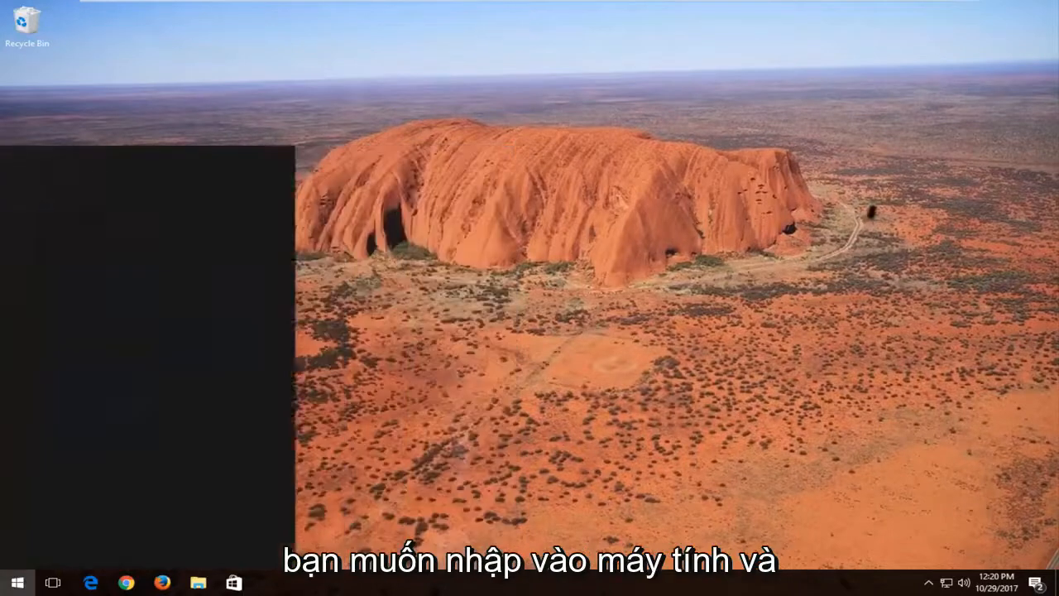
pyautogui.write('computer')
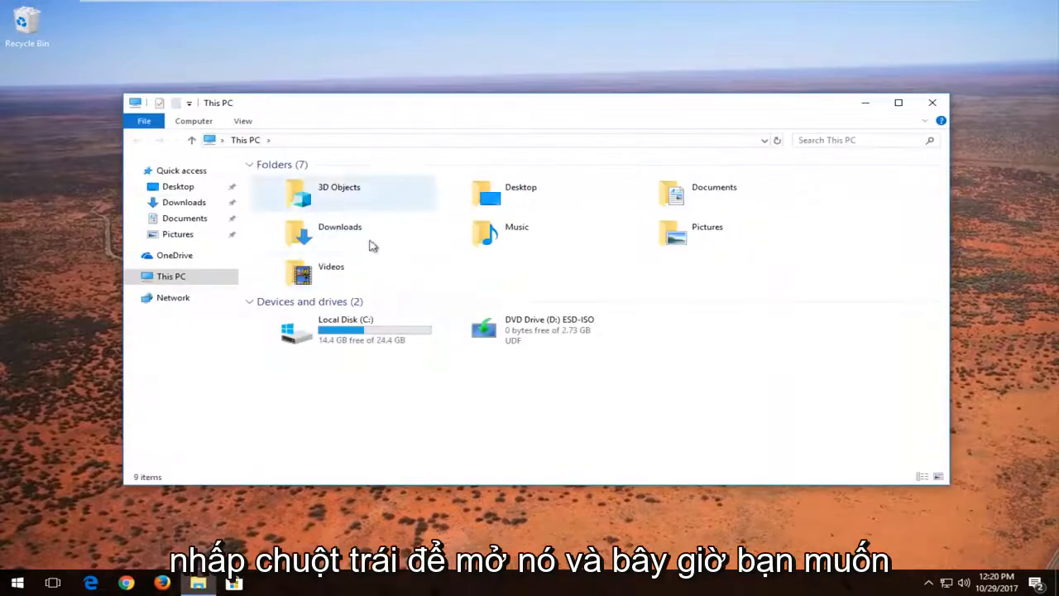
# Select Local Disk (C:) under Devices and drives to see 14.4 GB free of 24.4 GB
pyautogui.click(344, 331)
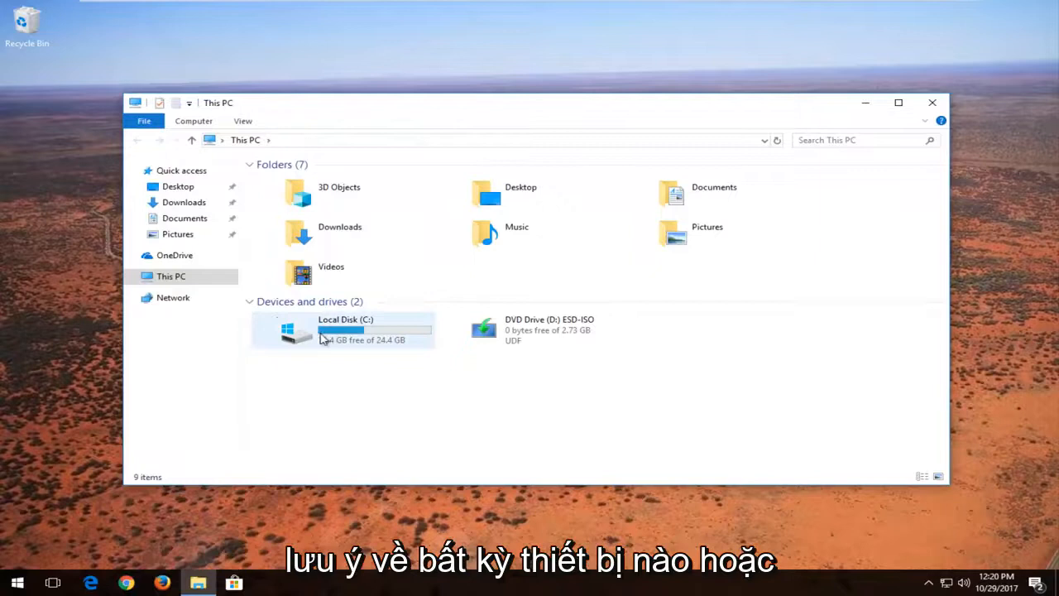
pyautogui.moveTo(345, 346)
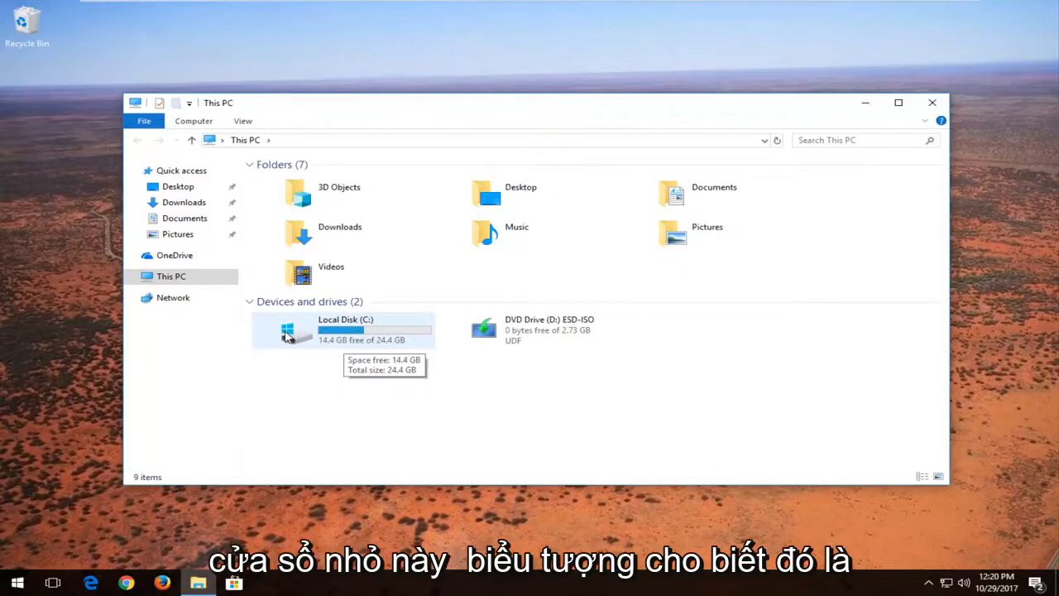
pyautogui.moveTo(583, 330)
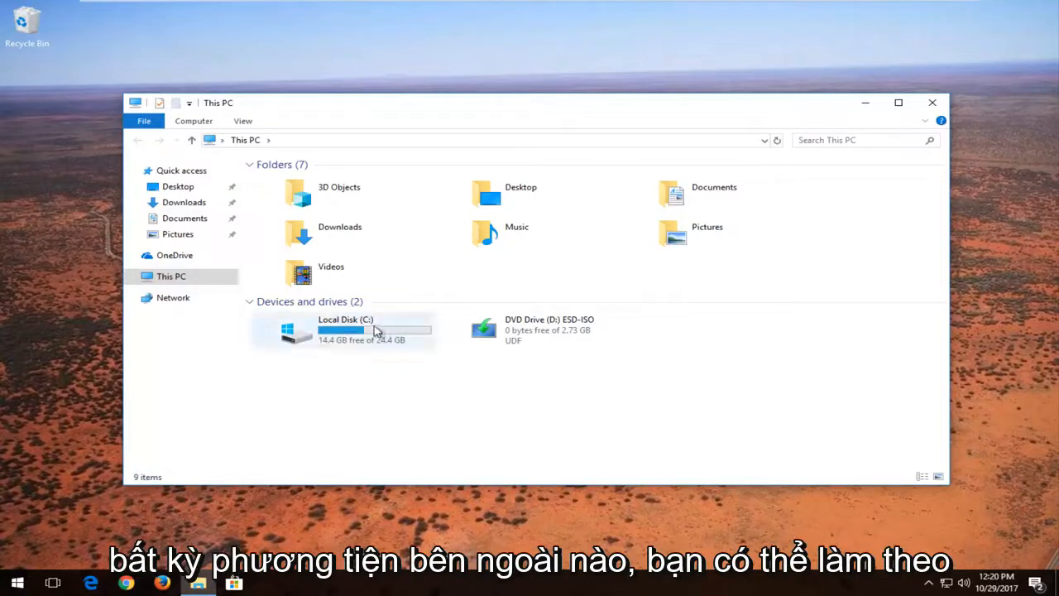
pyautogui.moveTo(364, 329)
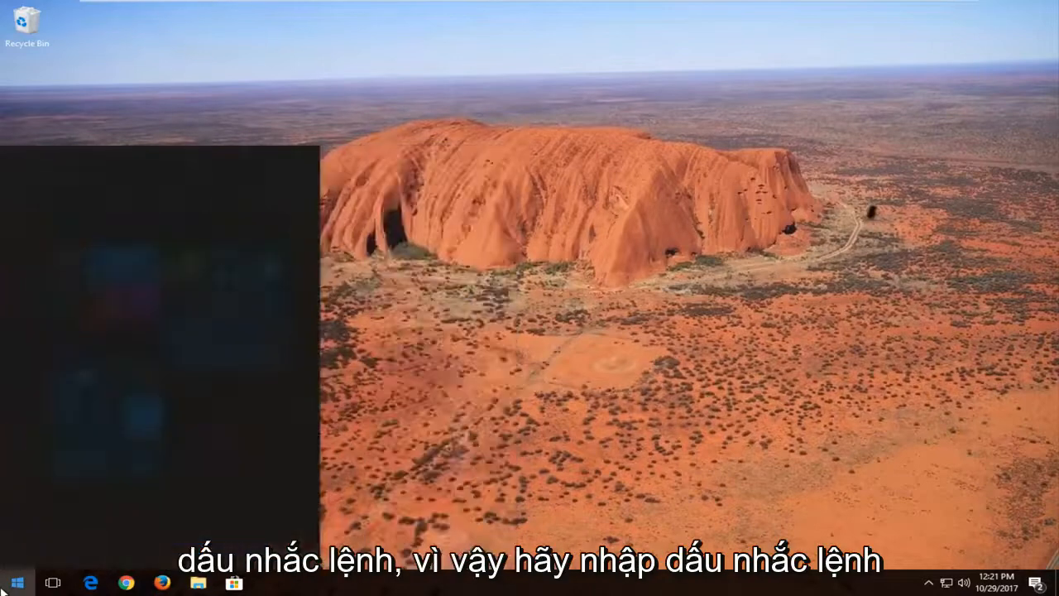
# Launch Command Prompt as administrator from Start search and approve the UAC prompt
pyautogui.write('command prompt')
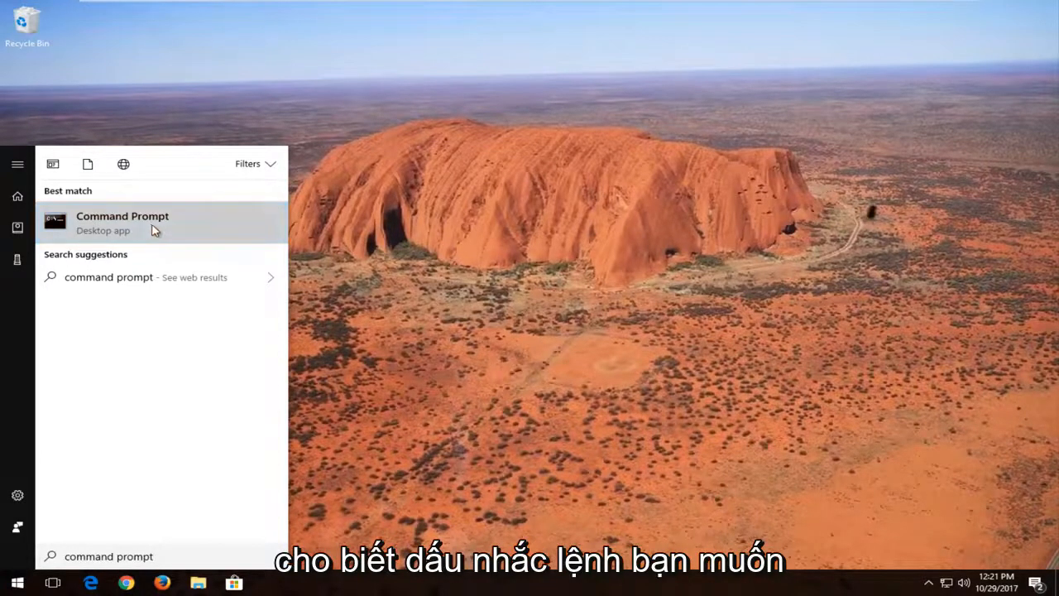
pyautogui.rightClick(123, 222)
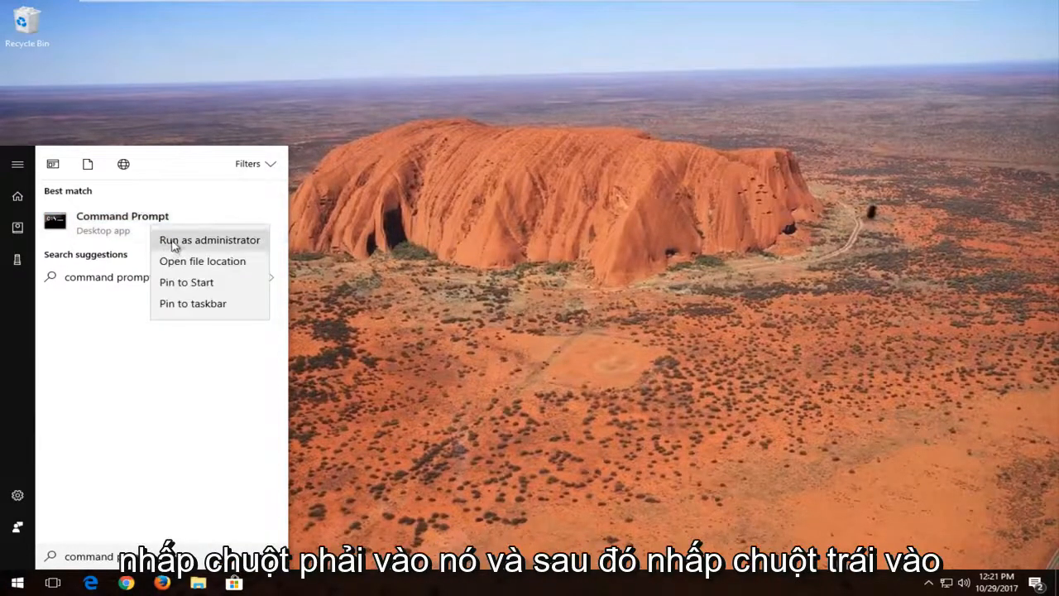
pyautogui.click(209, 238)
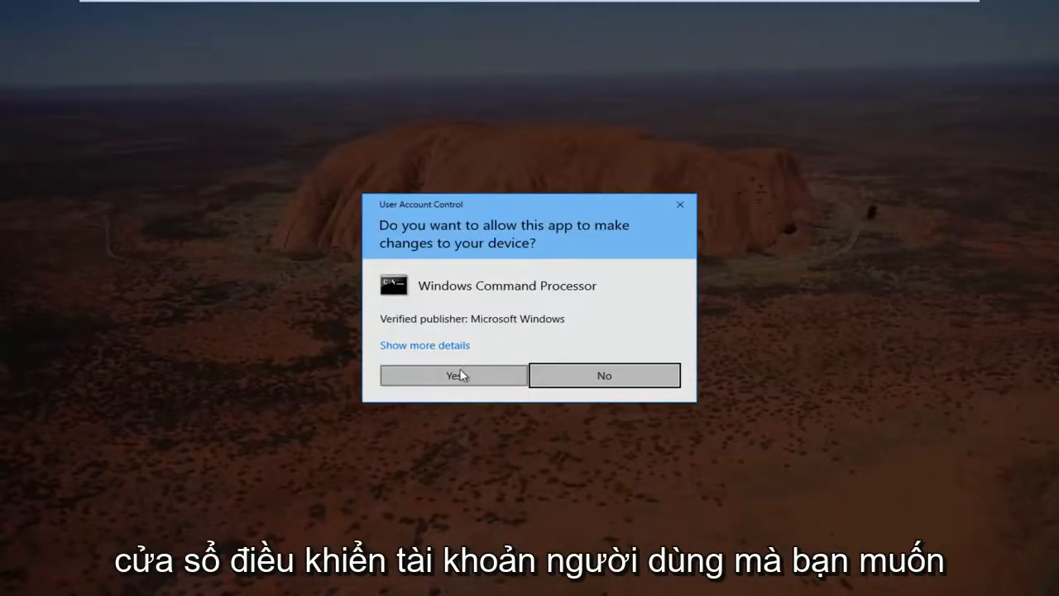
pyautogui.click(453, 374)
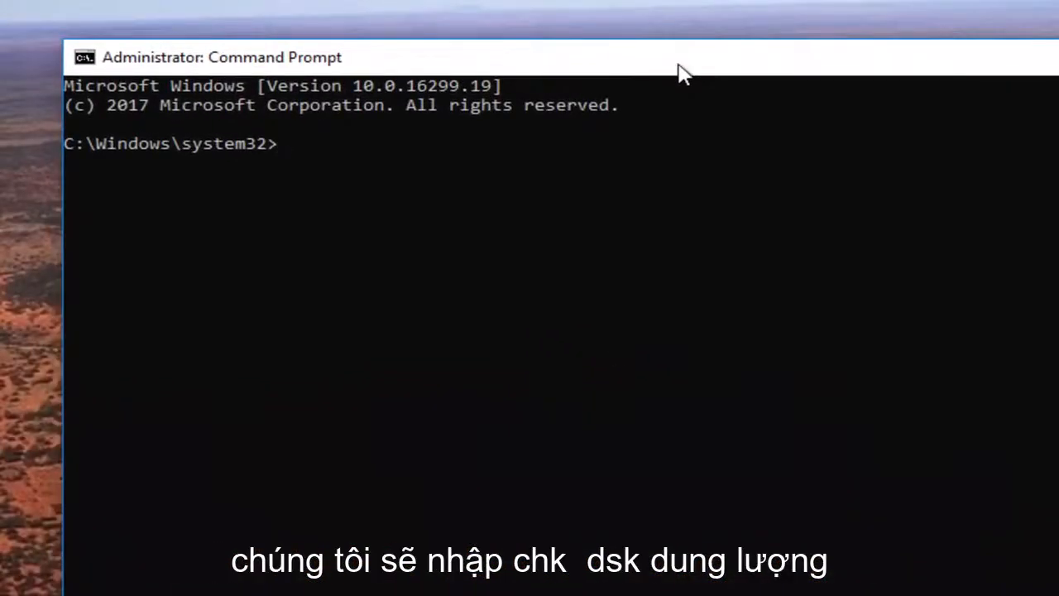
# Enter the command chkdsk C: /f at the administrator prompt
pyautogui.write('chk')
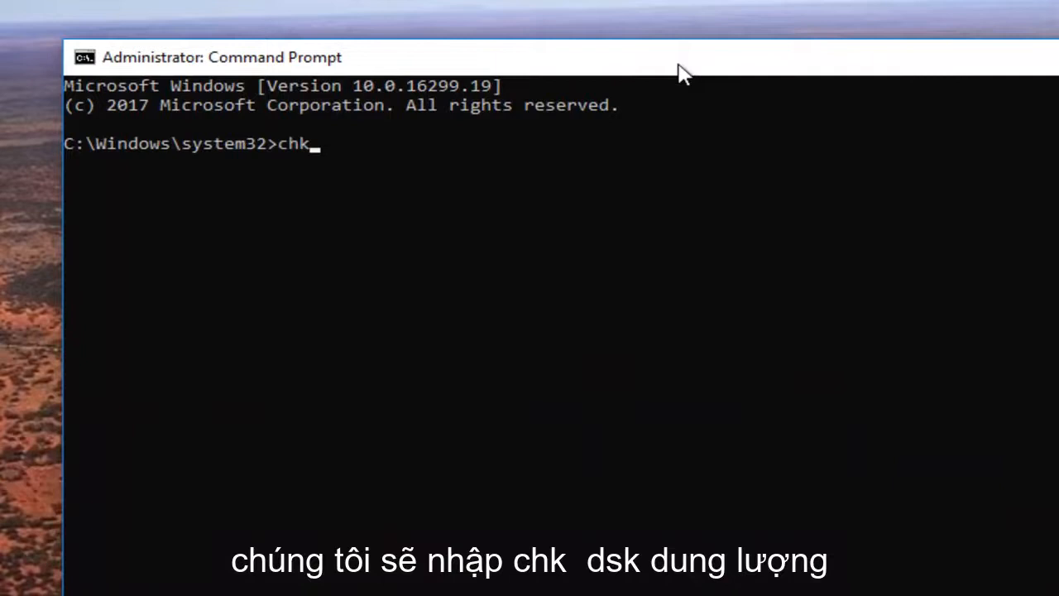
pyautogui.write('dsk')
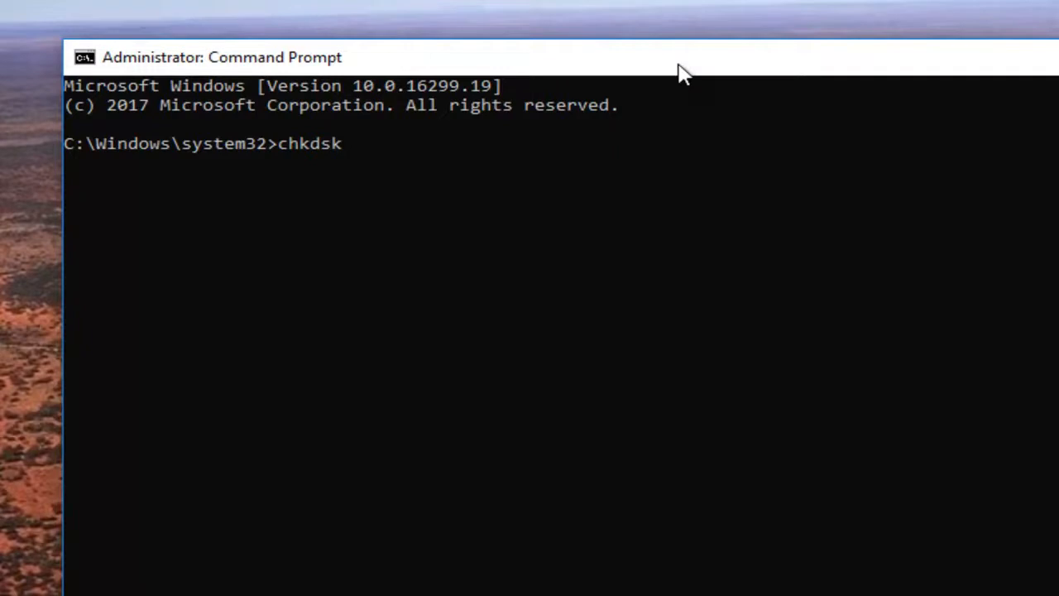
pyautogui.write('C')
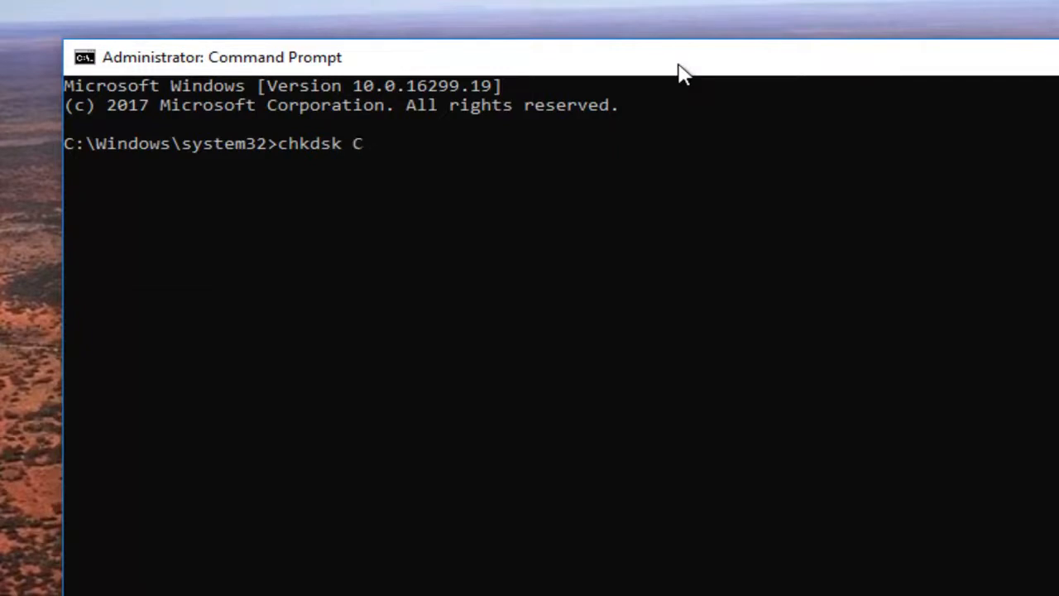
pyautogui.write(':')
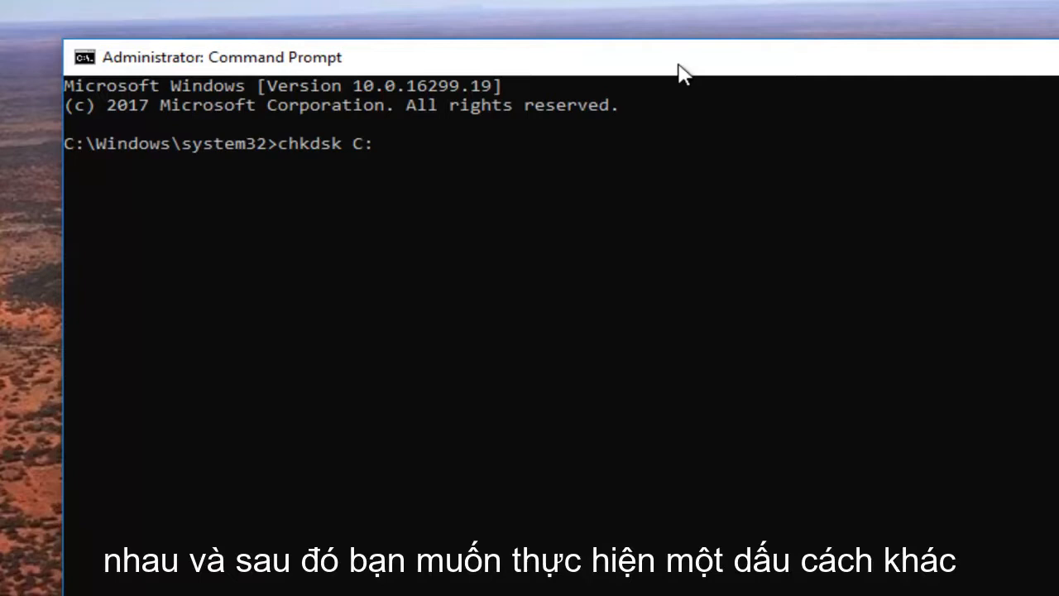
pyautogui.write('/')
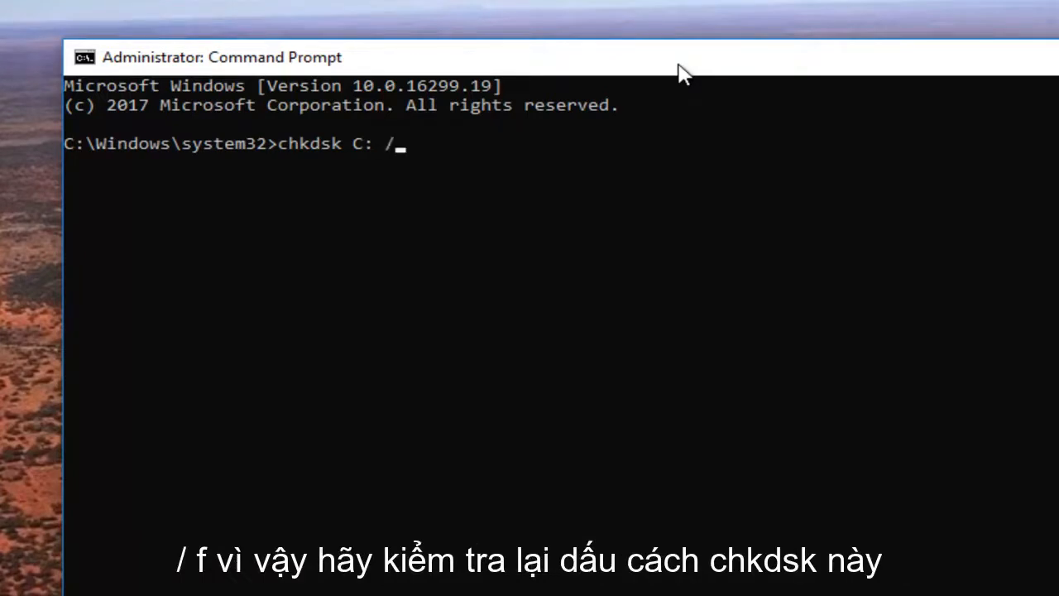
pyautogui.write('f')
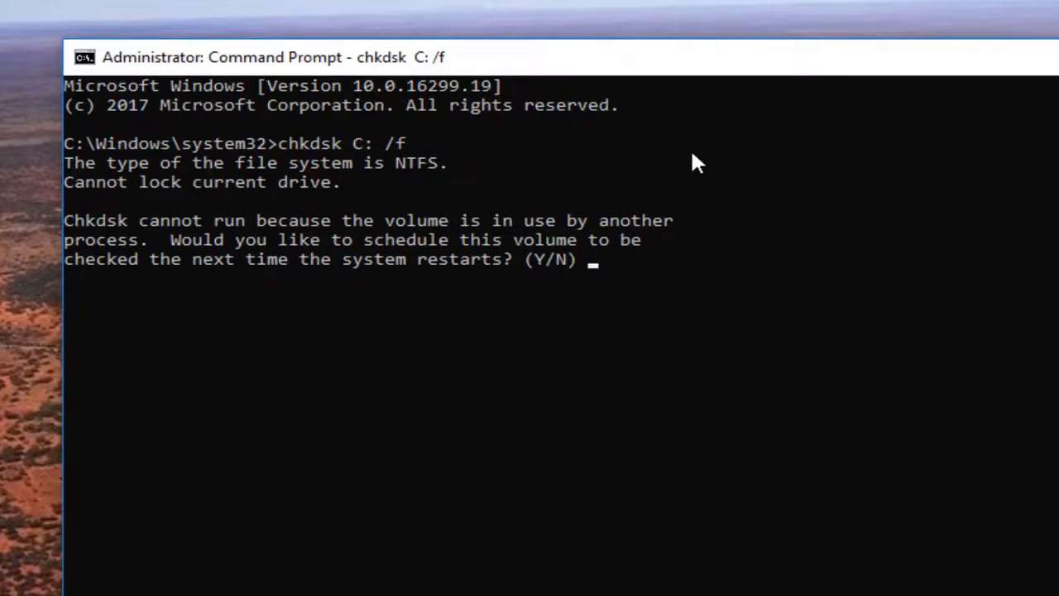
# Answer y to schedule the C drive check at the next restart
pyautogui.write('y')
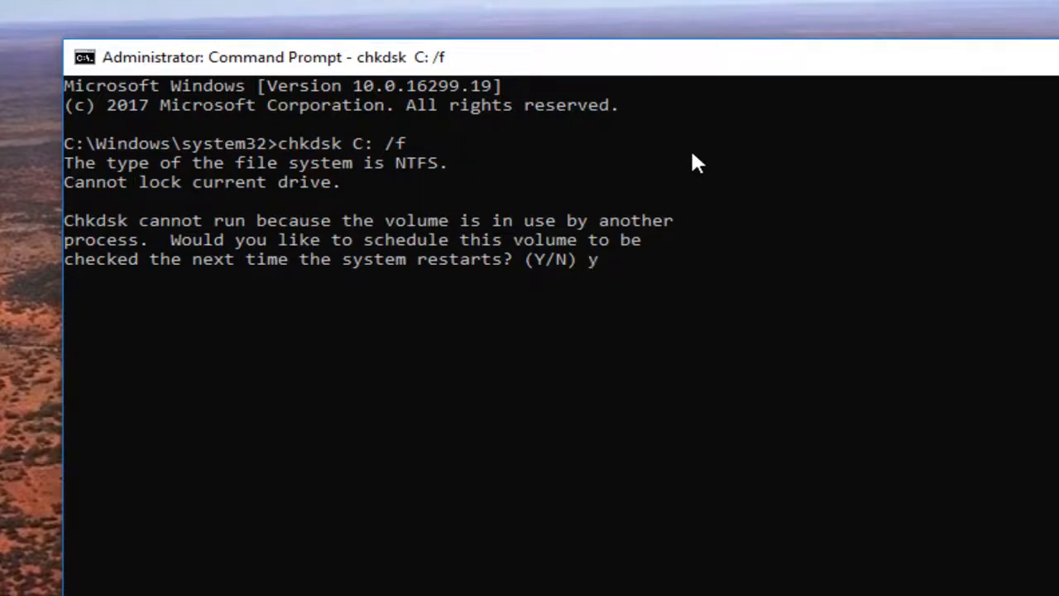
pyautogui.press('enter')
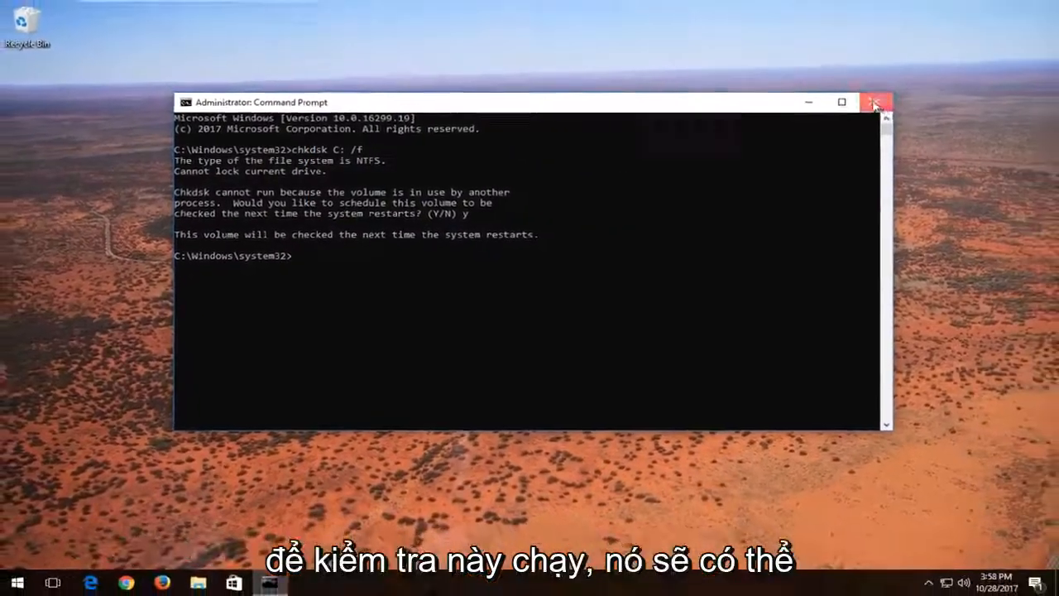
# Close the Command Prompt window, returning to the desktop
pyautogui.click(876, 103)
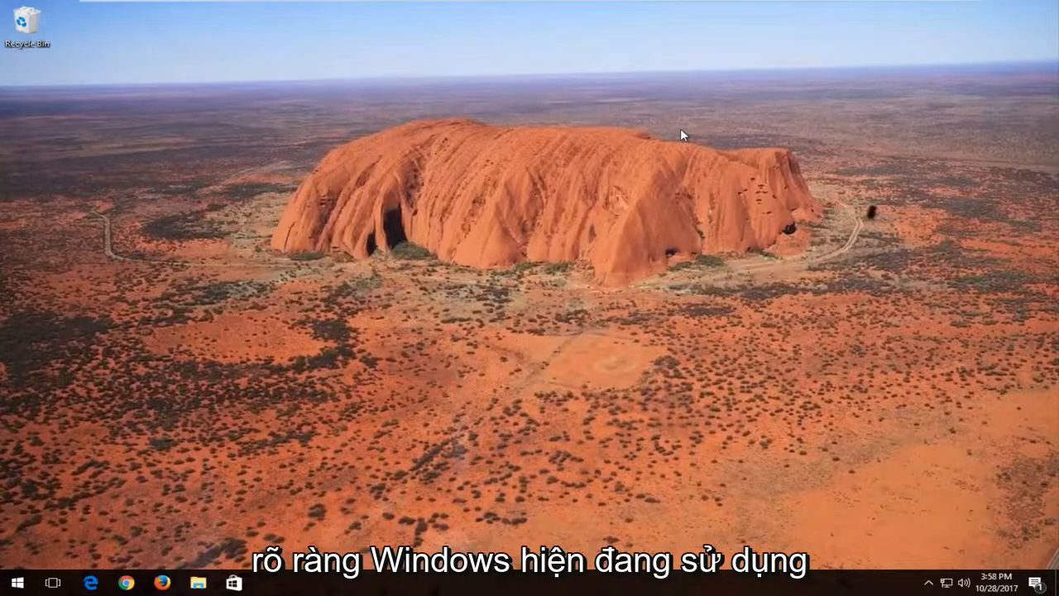
pyautogui.moveTo(430, 404)
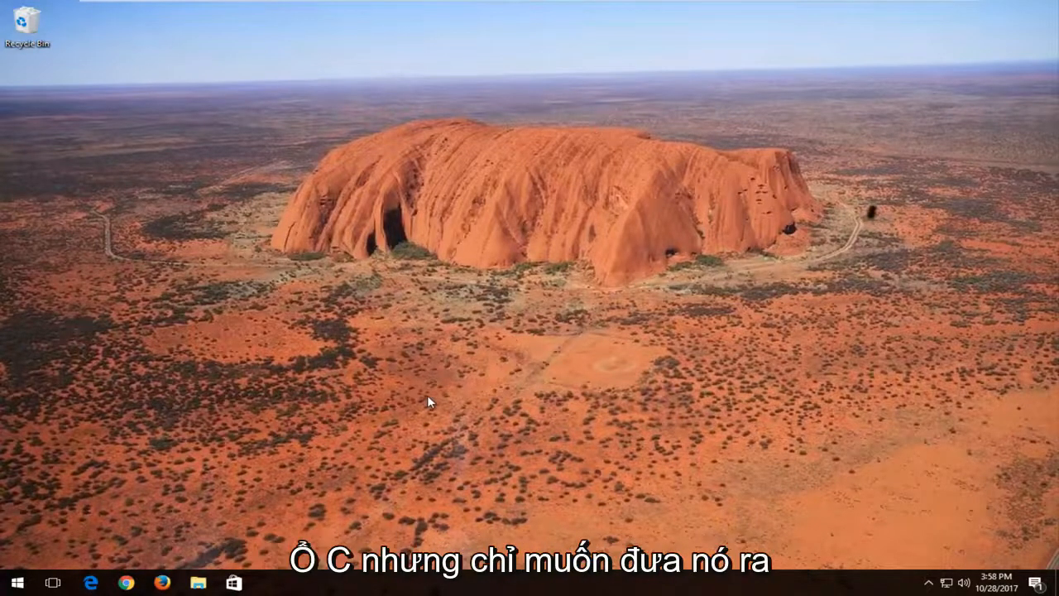